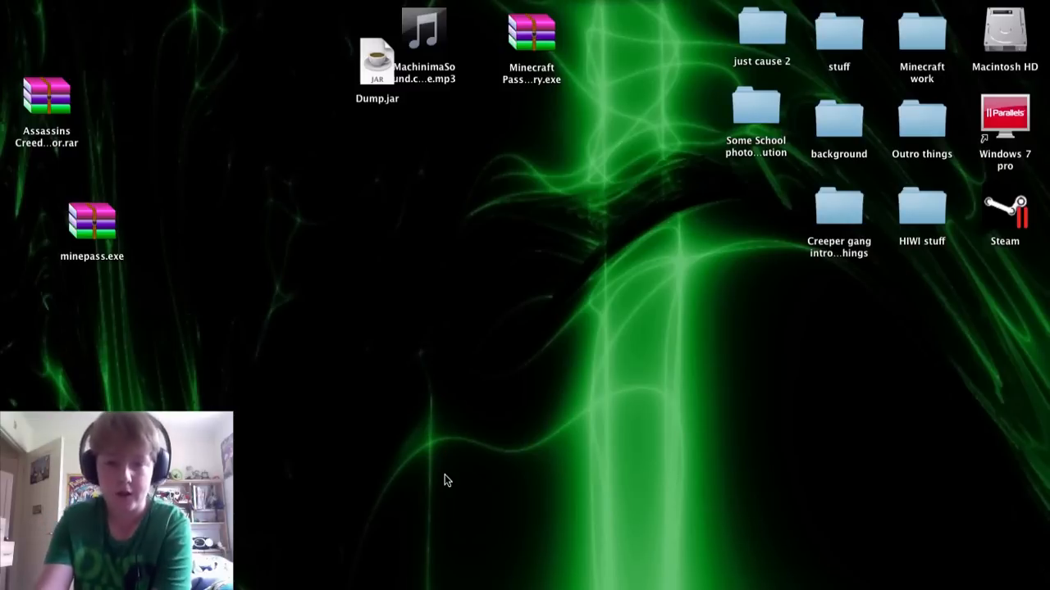
pyautogui.moveTo(281, 503)
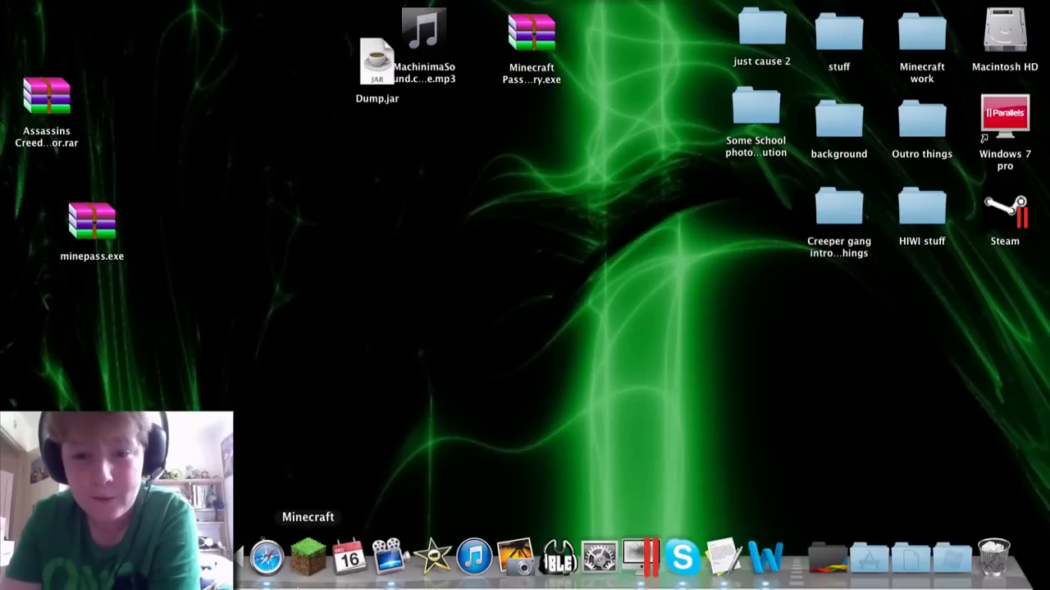
# Step: Switch to Safari and scroll the Dump.jar forum post down to its download location links
pyautogui.click(265, 558)
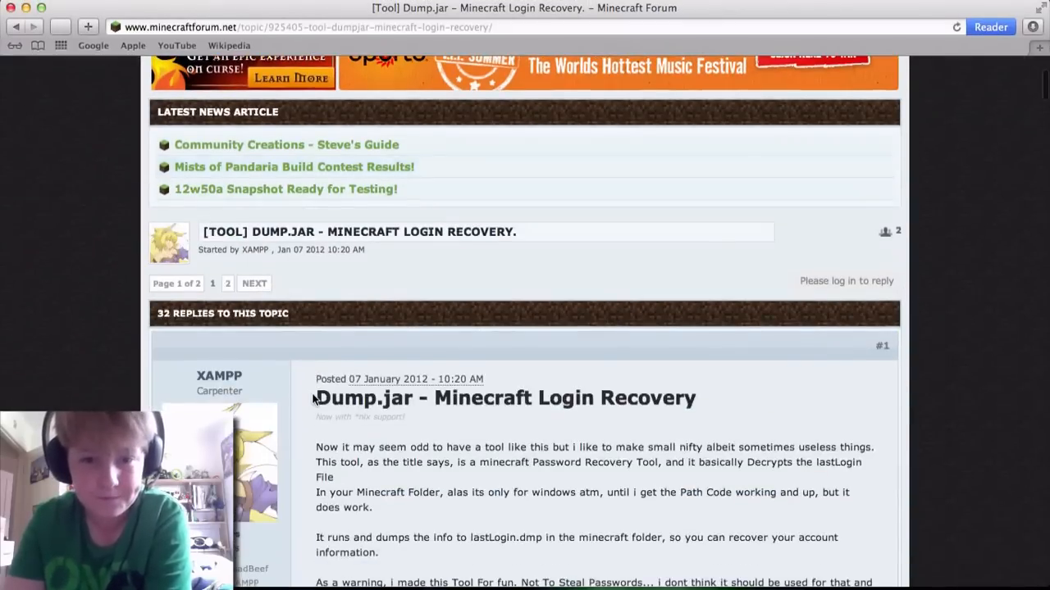
pyautogui.scroll(-3)
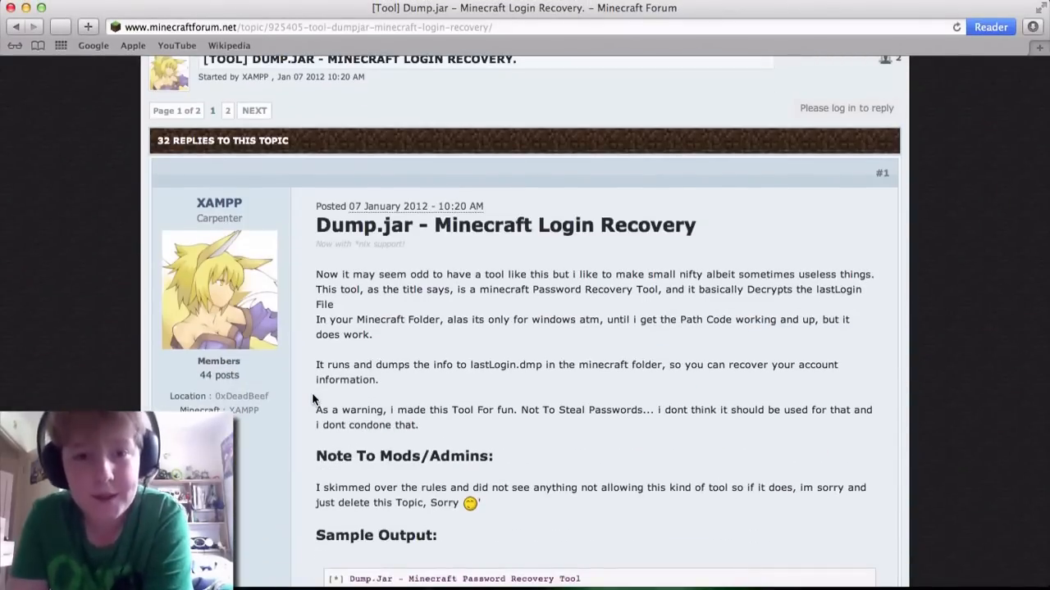
pyautogui.scroll(-3)
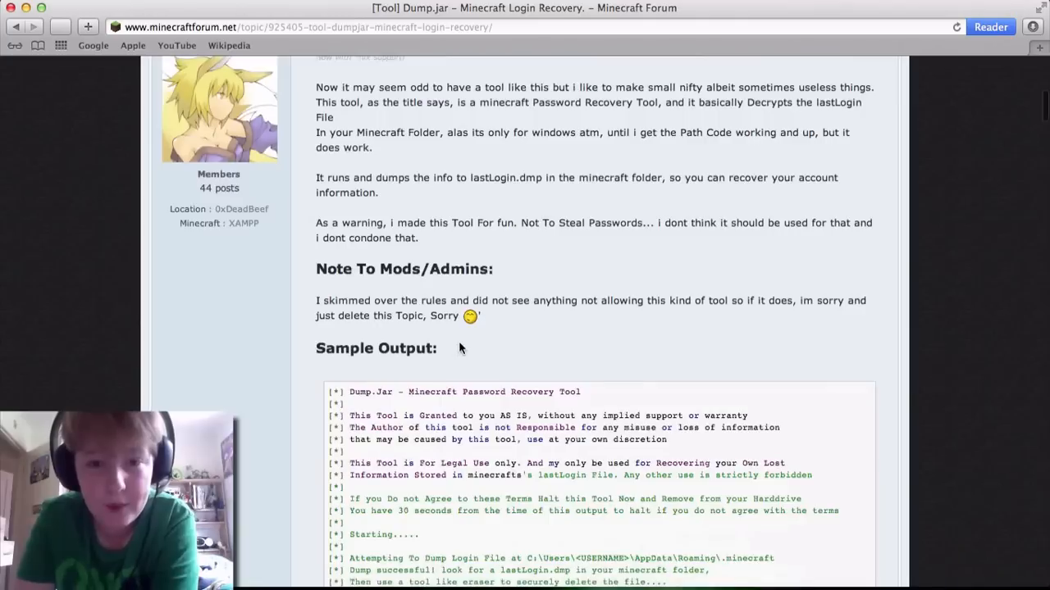
pyautogui.scroll(-3)
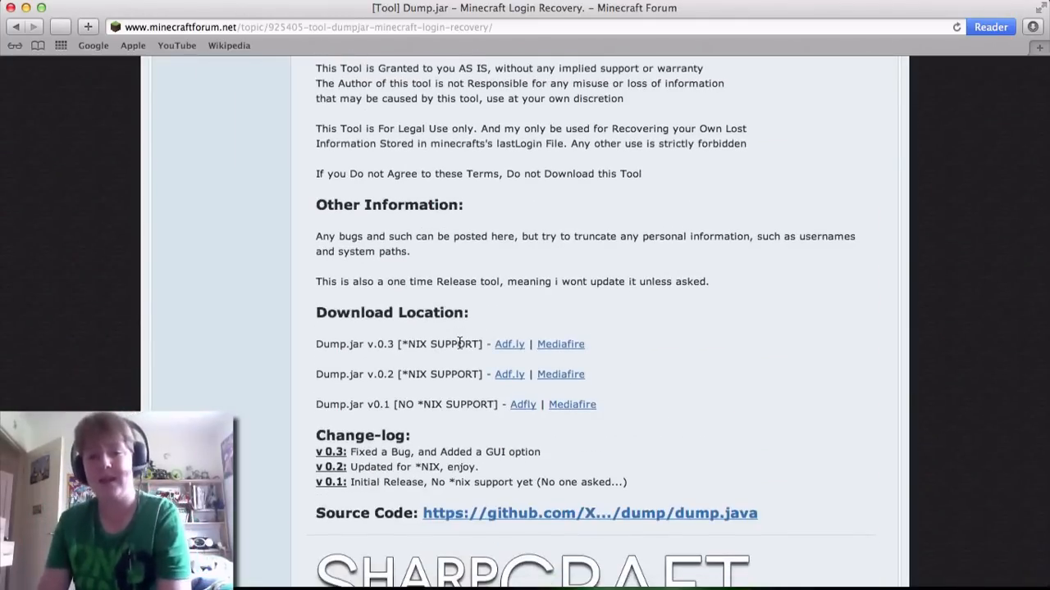
pyautogui.scroll(3)
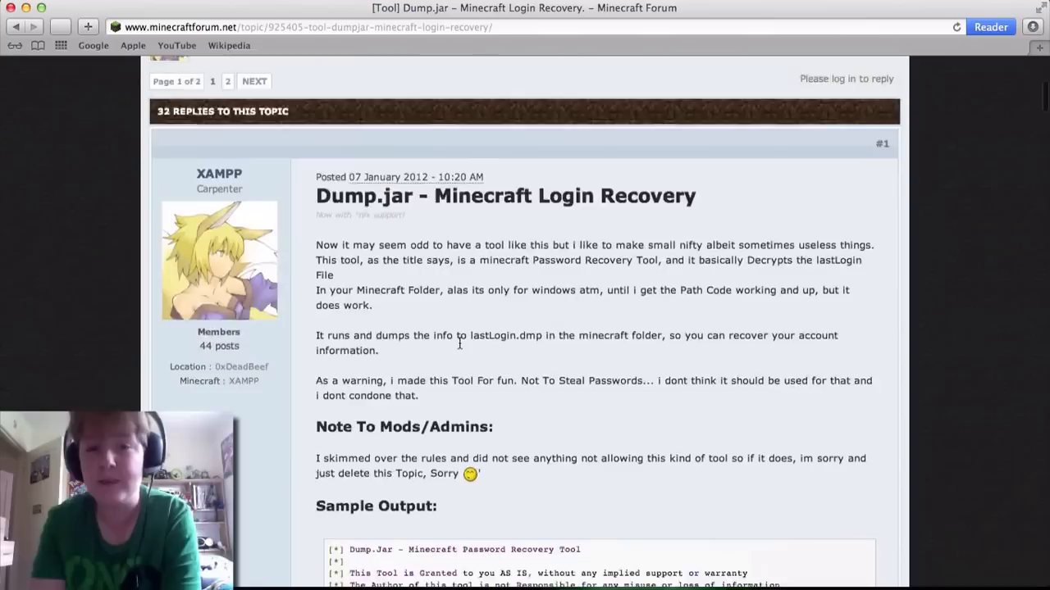
pyautogui.scroll(3)
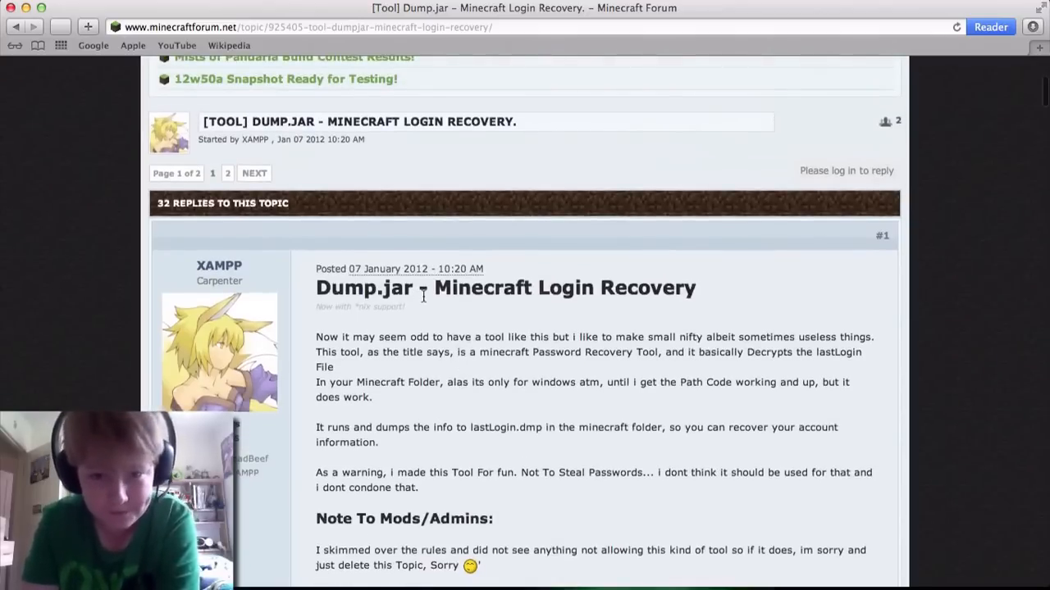
pyautogui.scroll(-3)
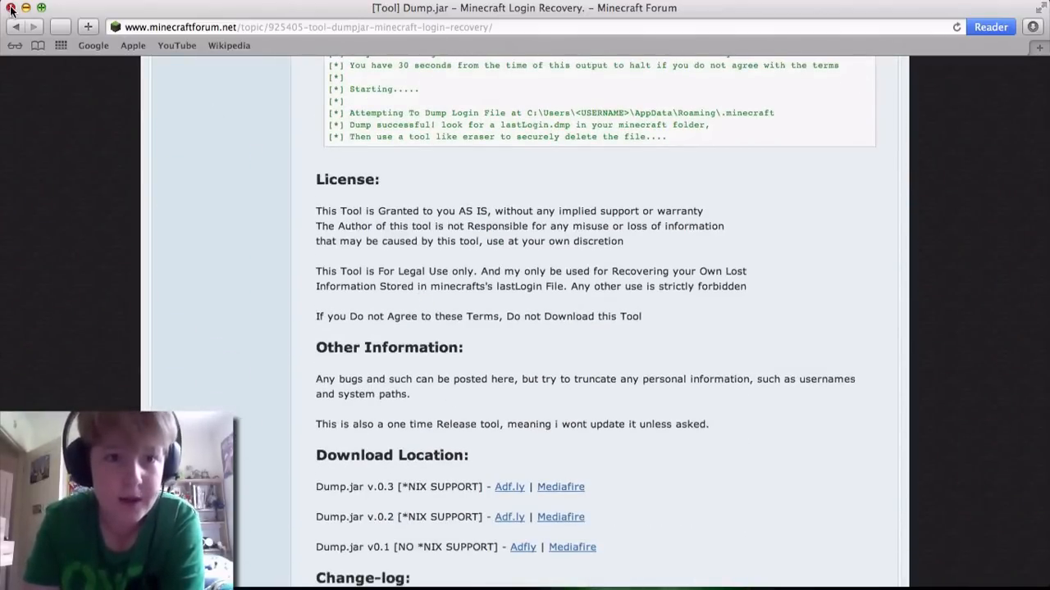
# Step: Close Safari and open Application Support's minecraft folder to select the lastlogin file
pyautogui.click(11, 8)
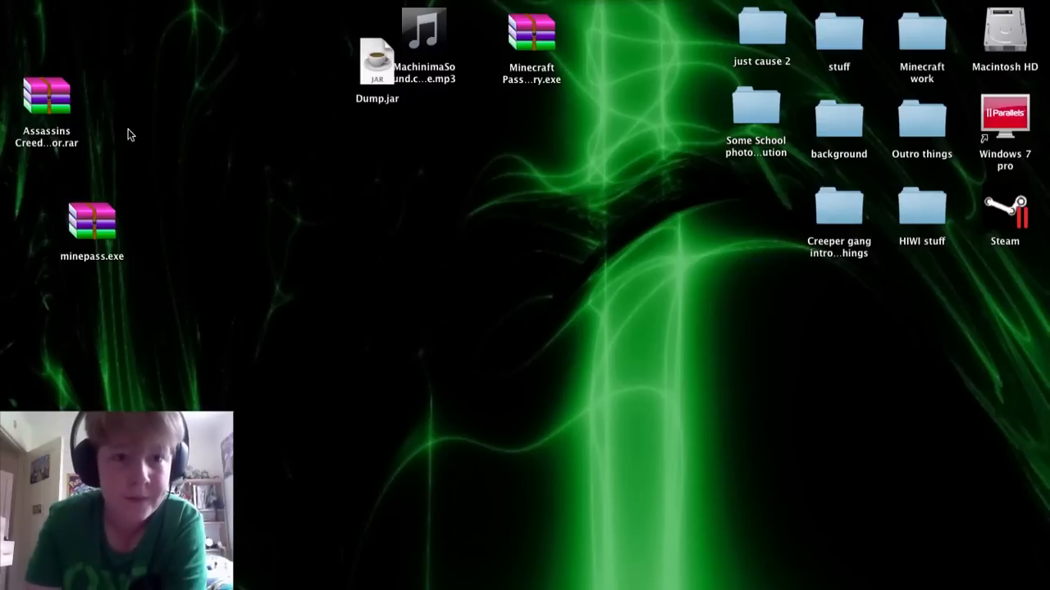
pyautogui.moveTo(303, 267)
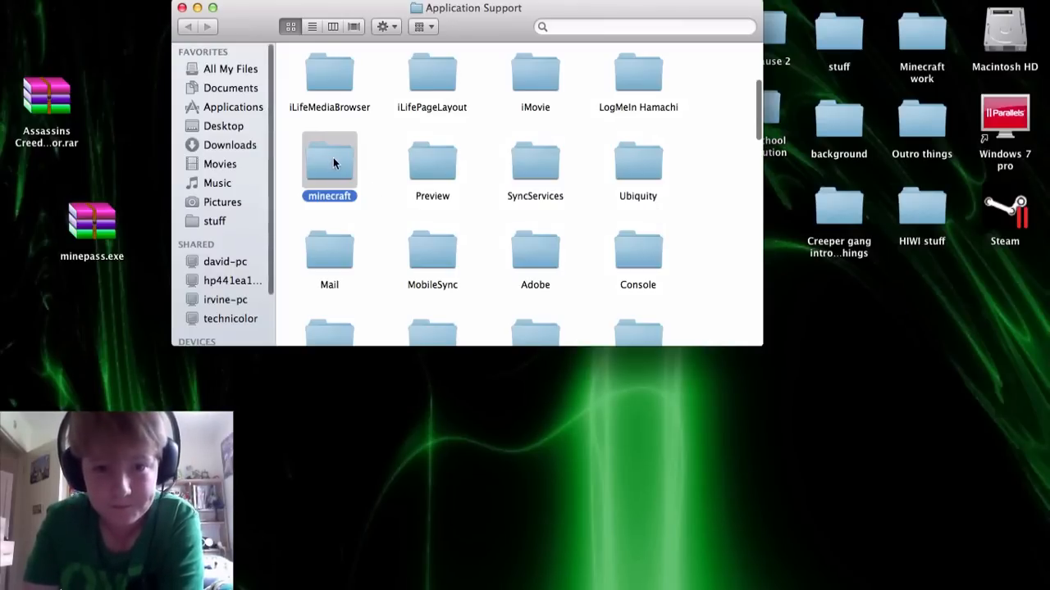
pyautogui.doubleClick(329, 160)
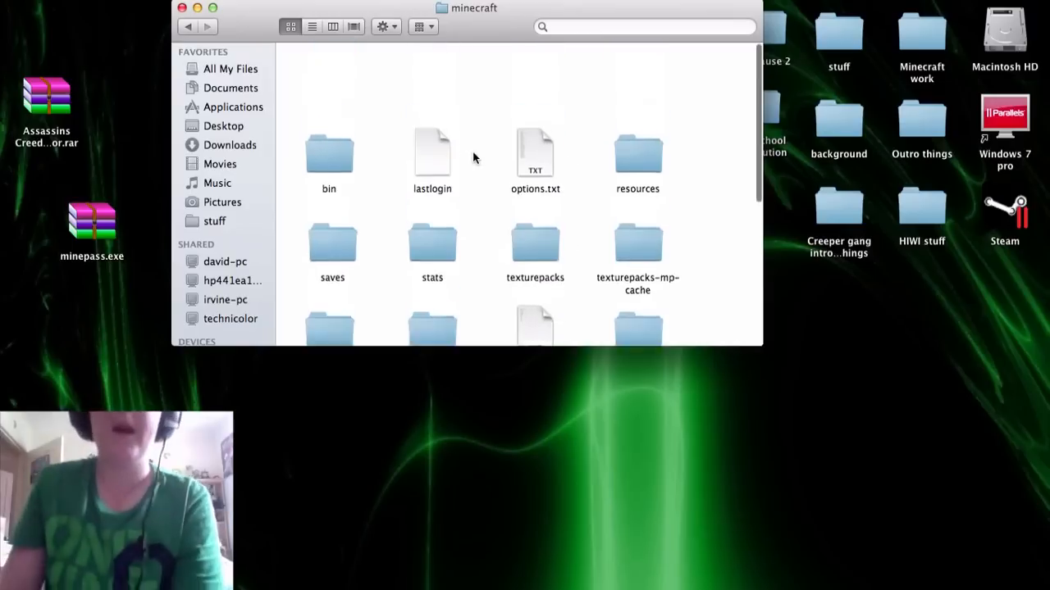
pyautogui.doubleClick(432, 153)
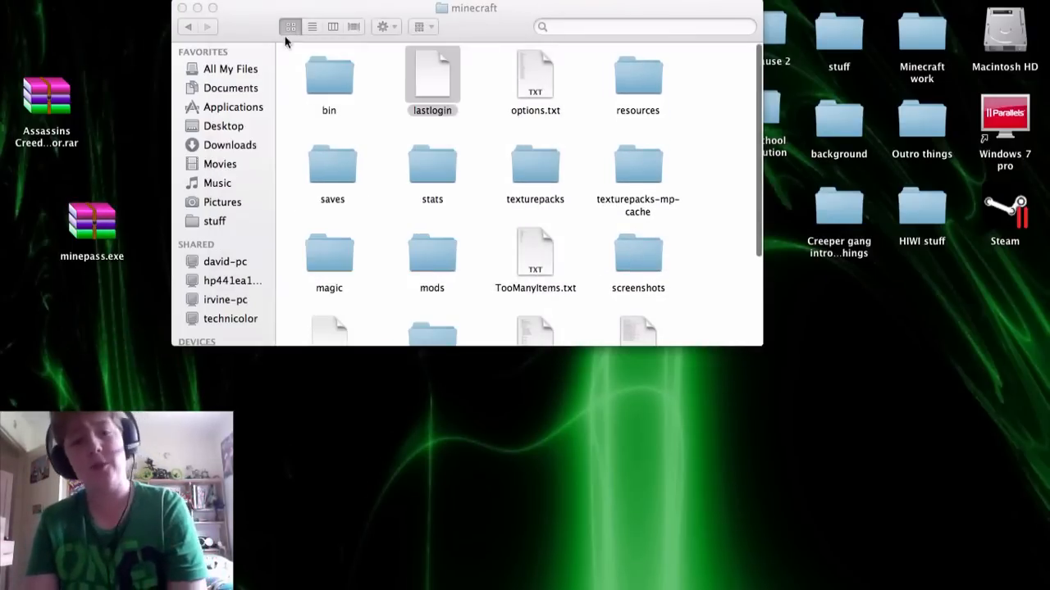
# Step: Close the minecraft folder window and move minepass.exe to the desktop's top-left
pyautogui.scroll(-3)
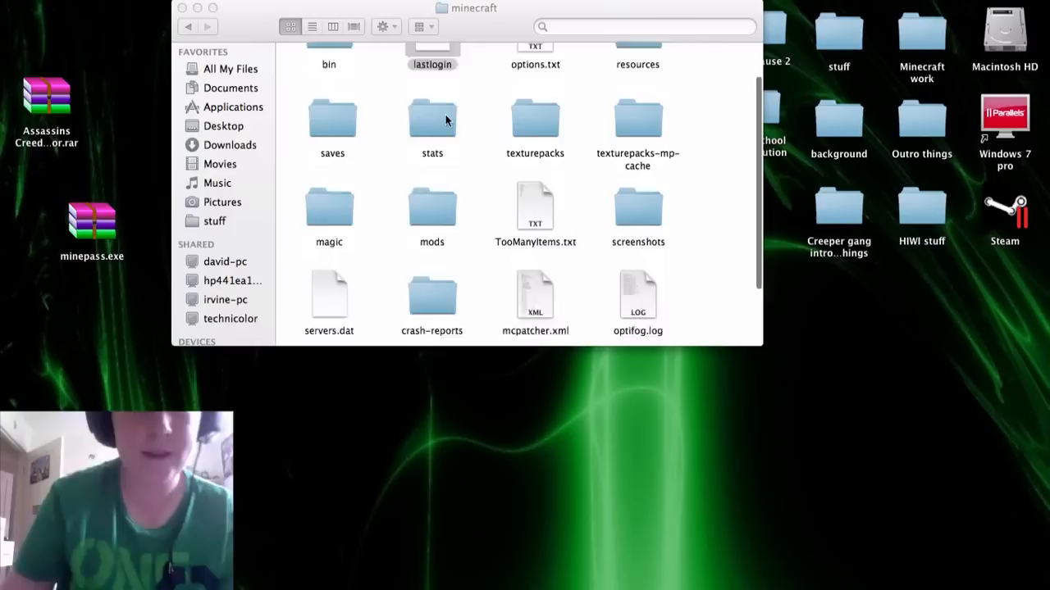
pyautogui.rightClick(432, 308)
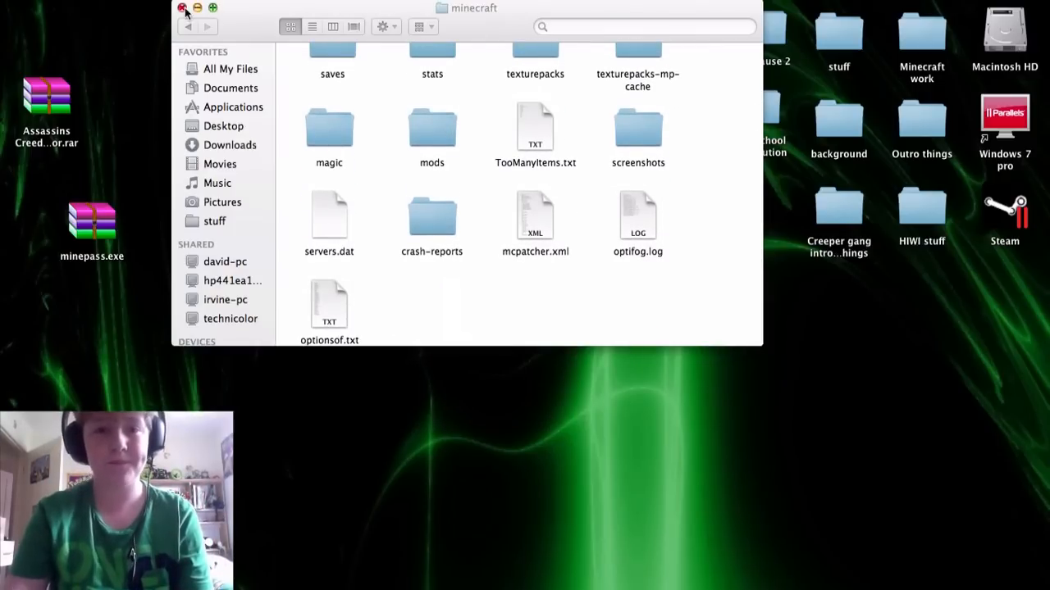
pyautogui.click(183, 8)
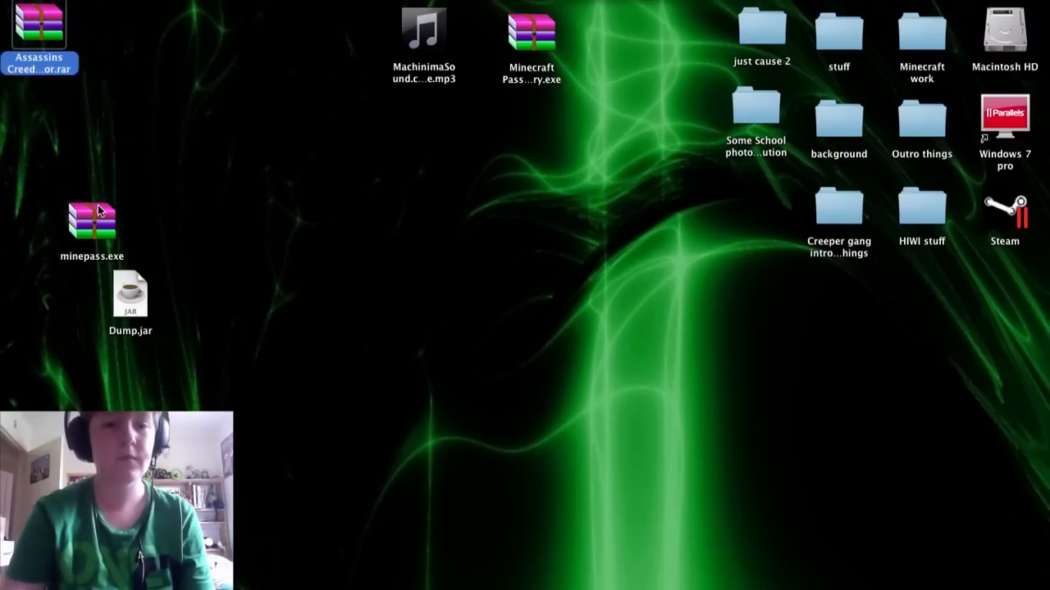
pyautogui.moveTo(92, 222); pyautogui.dragTo(41, 103)
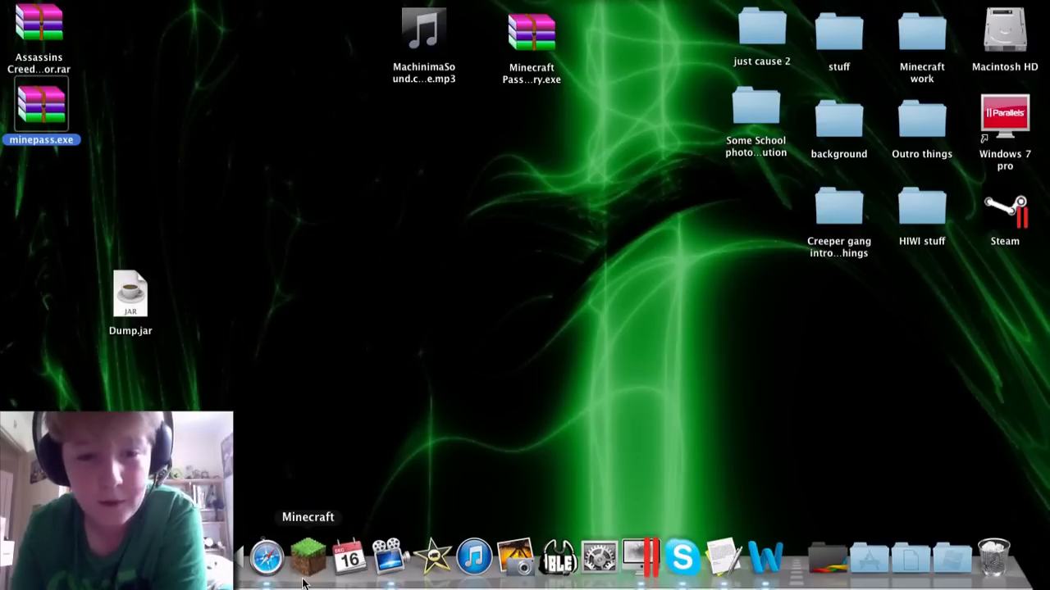
pyautogui.click(306, 558)
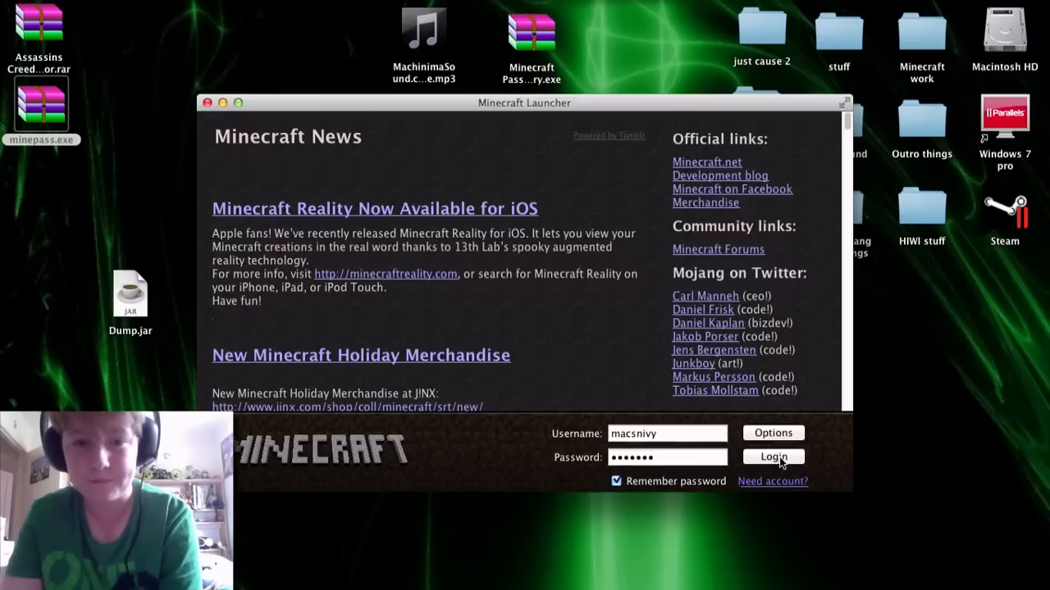
pyautogui.click(772, 457)
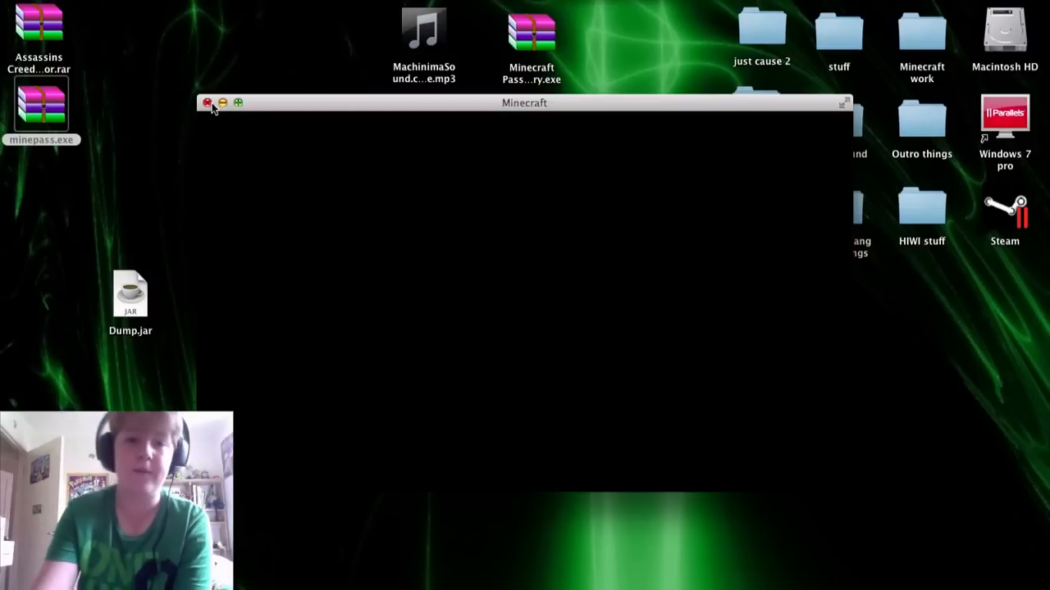
pyautogui.click(208, 102)
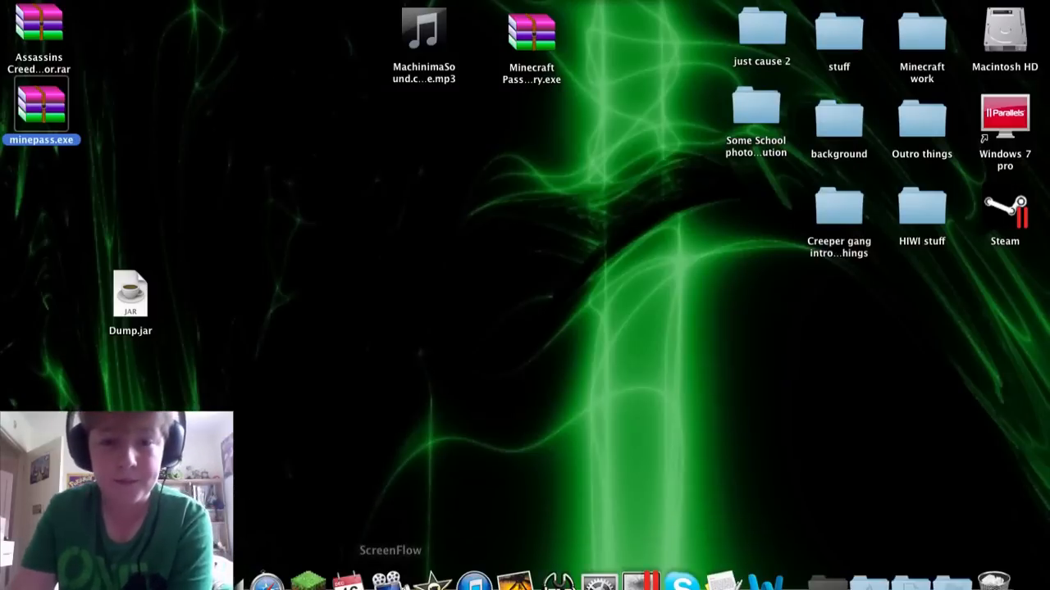
pyautogui.moveTo(558, 560)
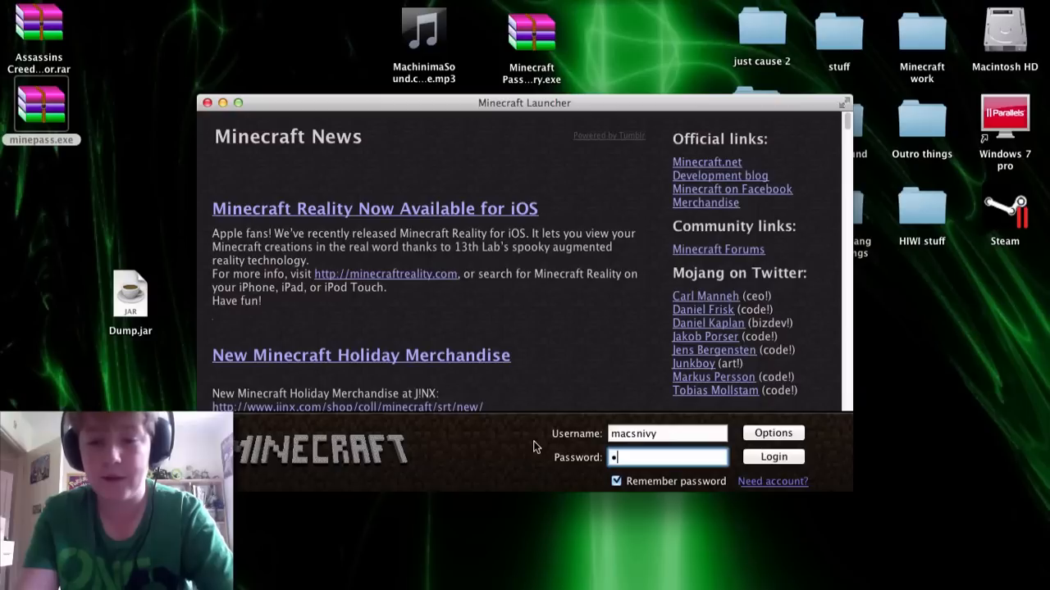
pyautogui.write('password')
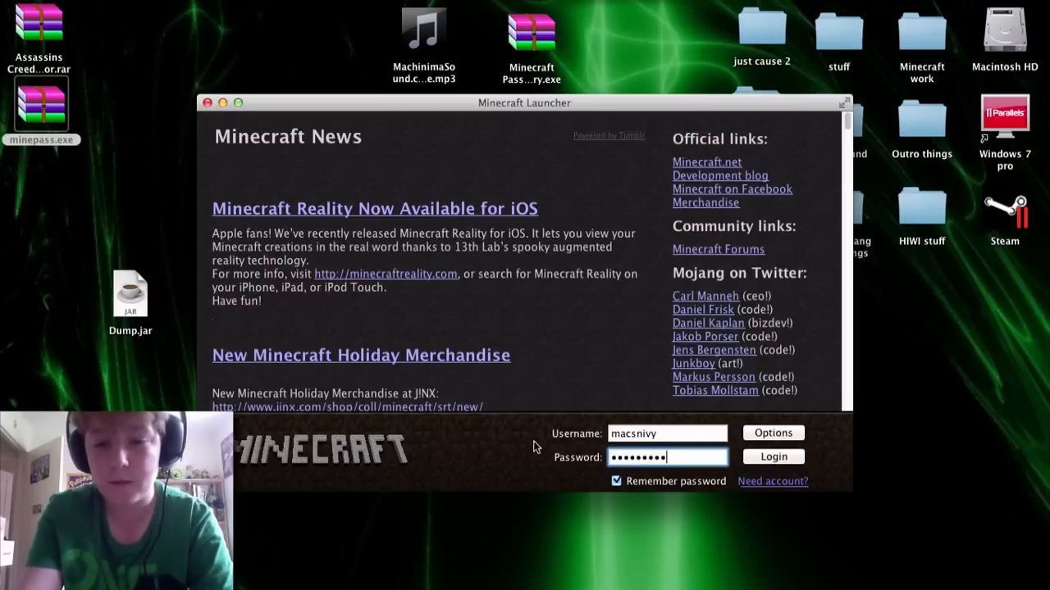
pyautogui.click(772, 456)
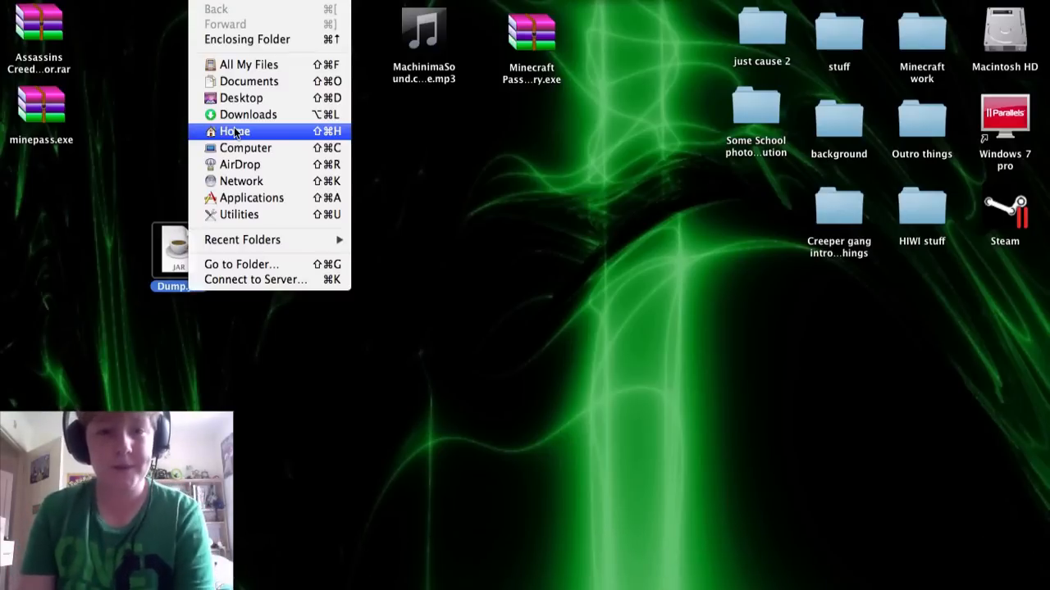
# Step: Go to ~/Library/Application Support, open the minecraft folder, and relaunch Minecraft
pyautogui.click(241, 264)
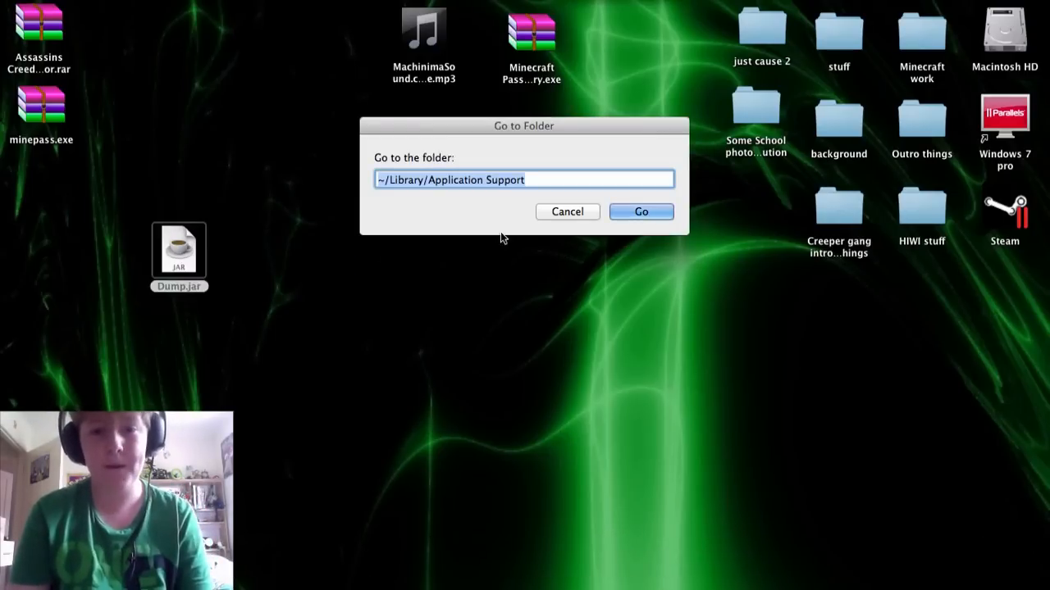
pyautogui.click(641, 211)
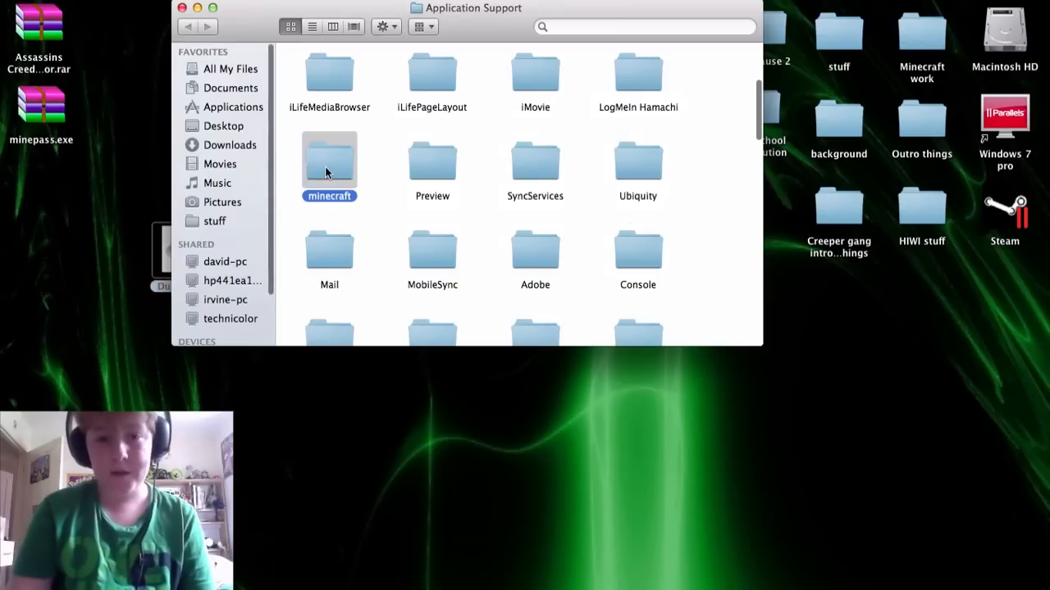
pyautogui.doubleClick(329, 161)
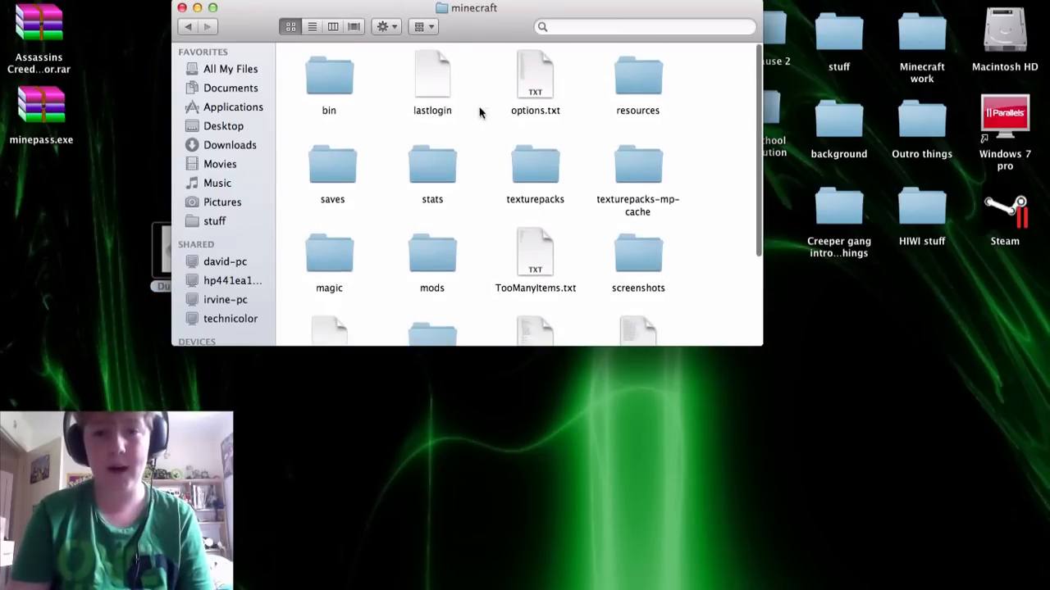
pyautogui.scroll(-3)
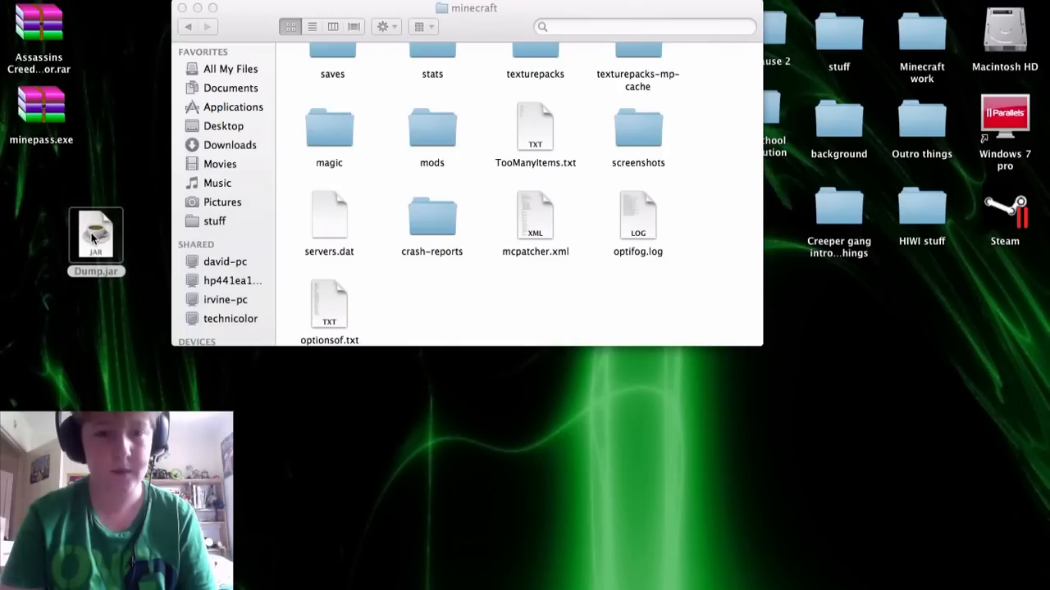
pyautogui.moveTo(308, 557)
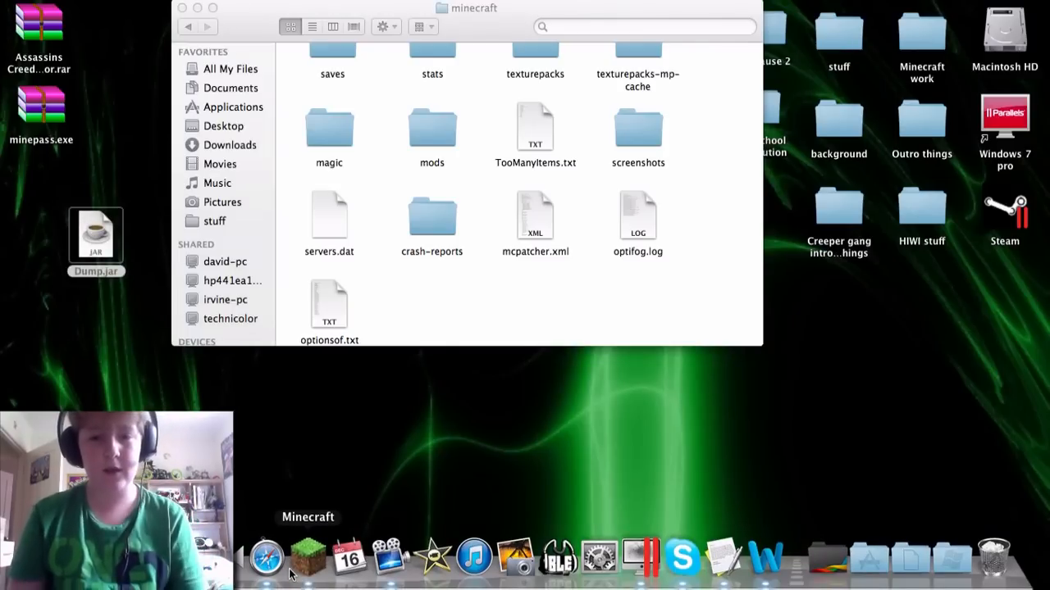
pyautogui.click(307, 558)
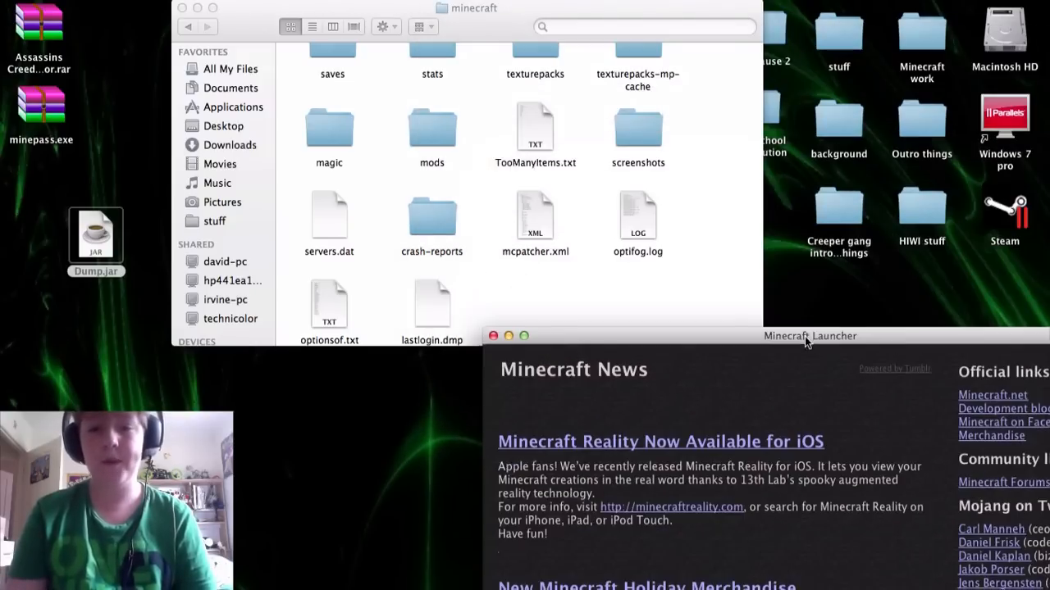
# Step: Dismiss the no-application warning and open lastlogin.dmp in TextEdit via Open With
pyautogui.doubleClick(432, 303)
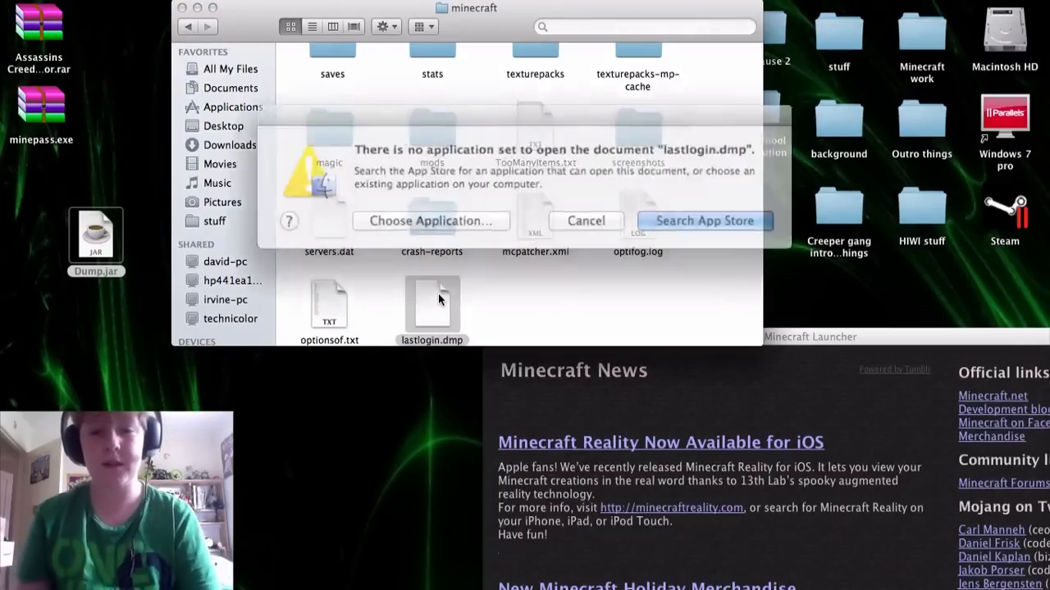
pyautogui.click(586, 220)
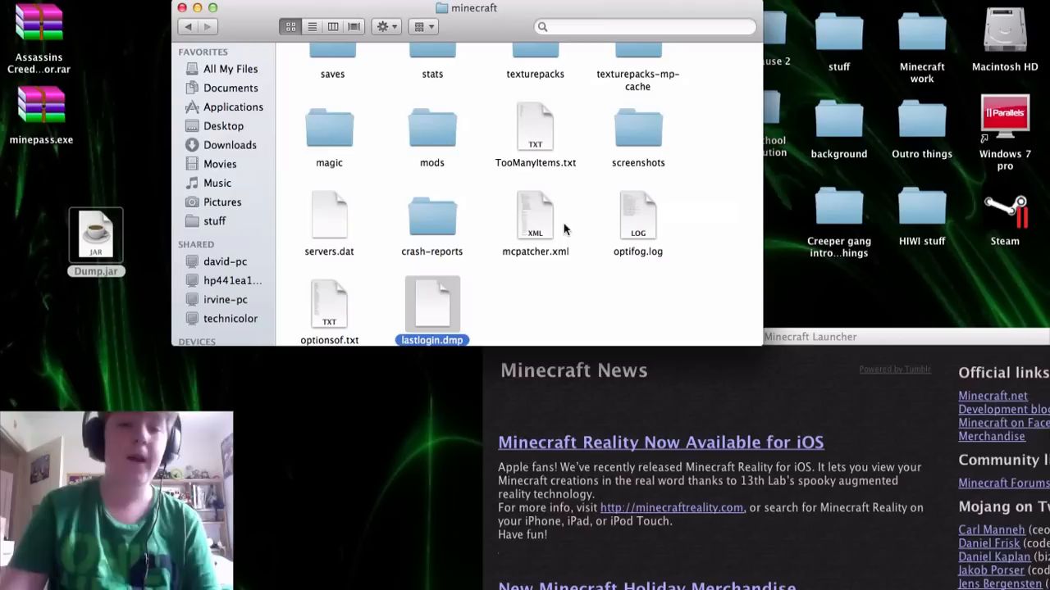
pyautogui.doubleClick(432, 308)
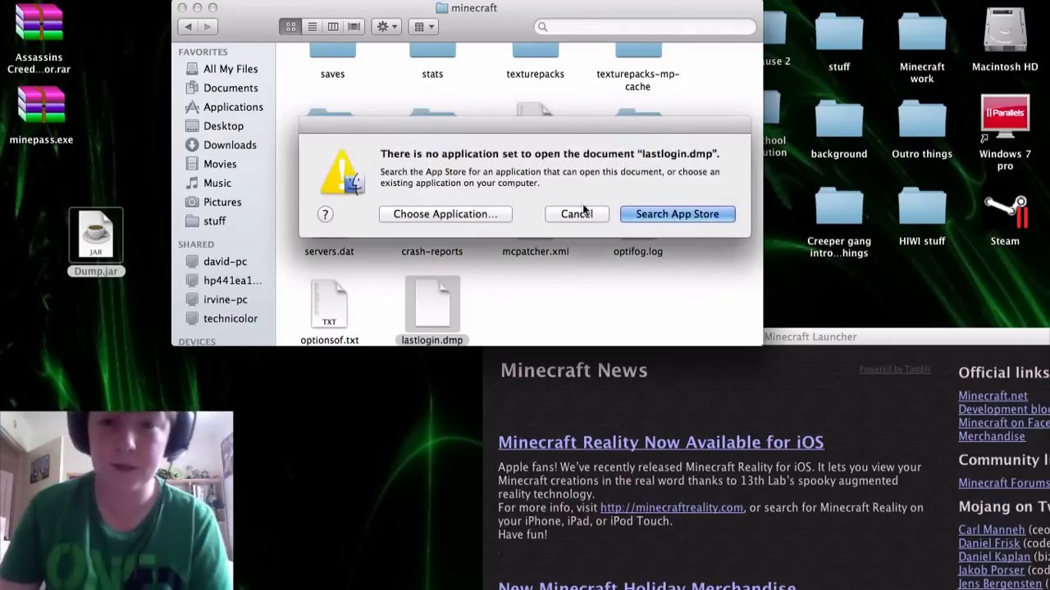
pyautogui.rightClick(432, 308)
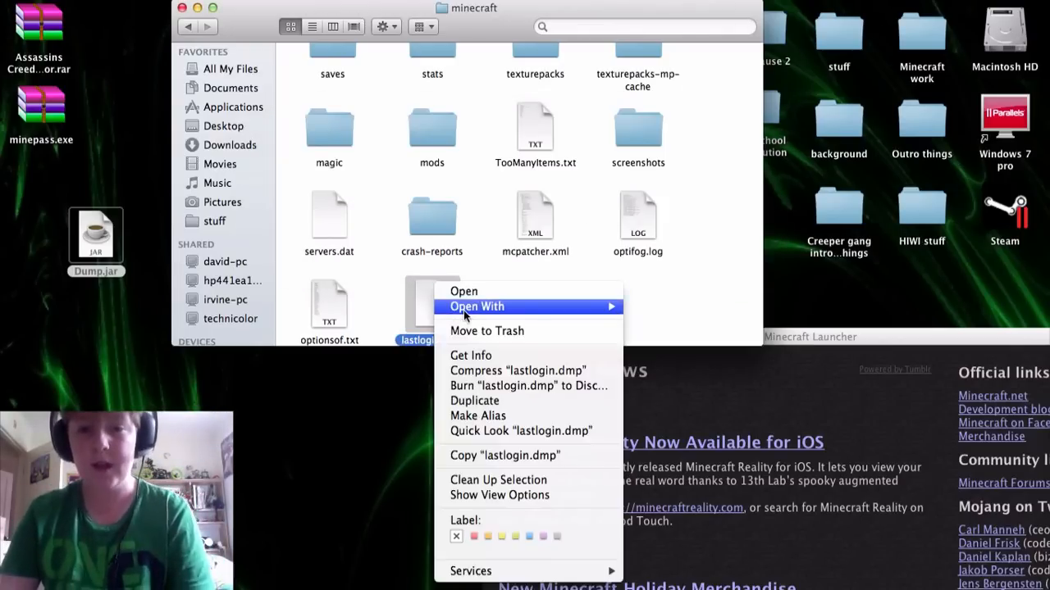
pyautogui.click(477, 306)
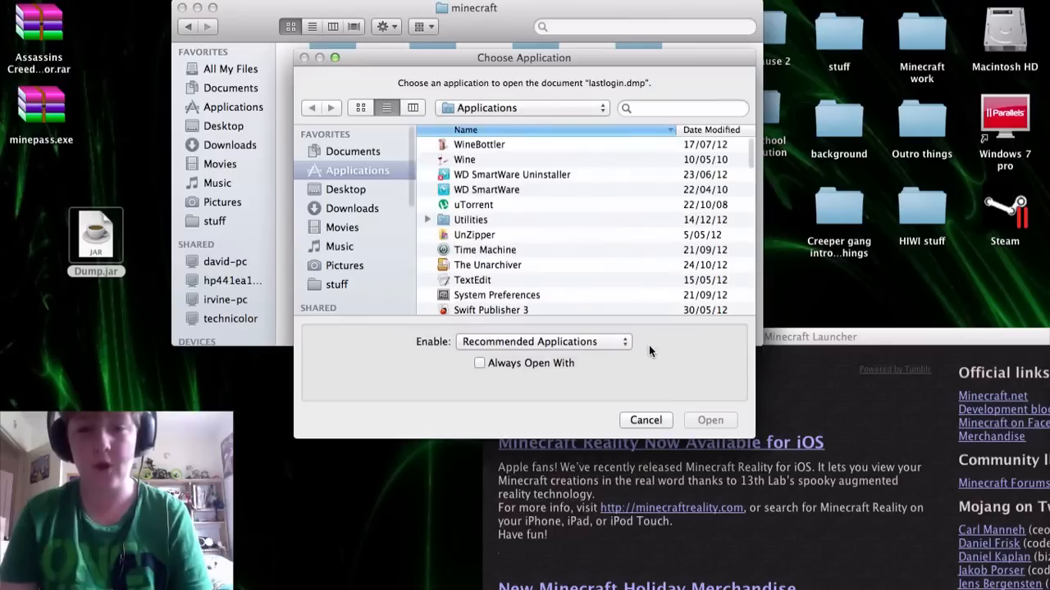
pyautogui.click(472, 280)
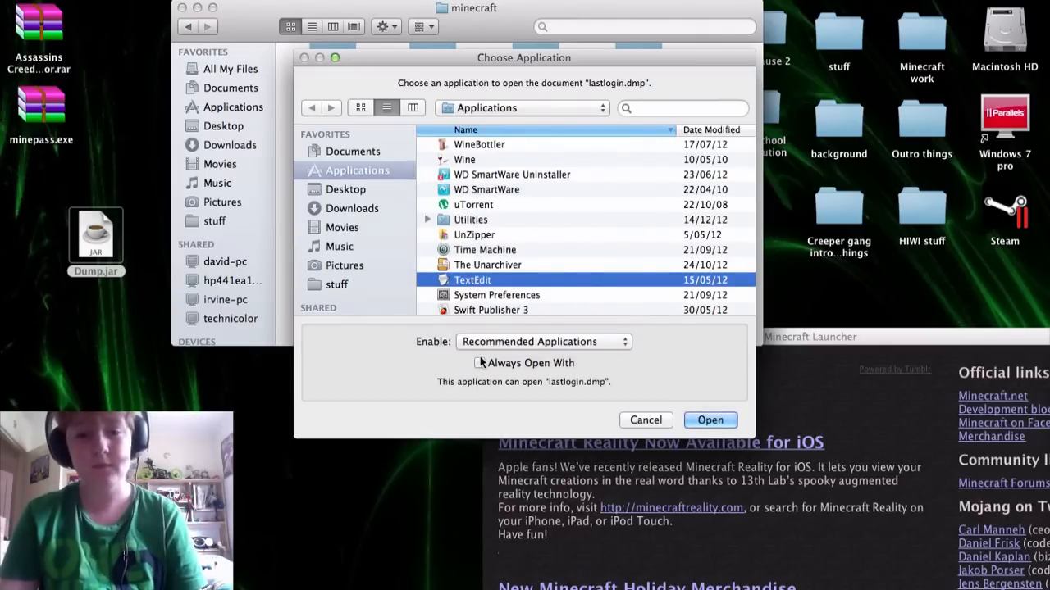
pyautogui.click(479, 363)
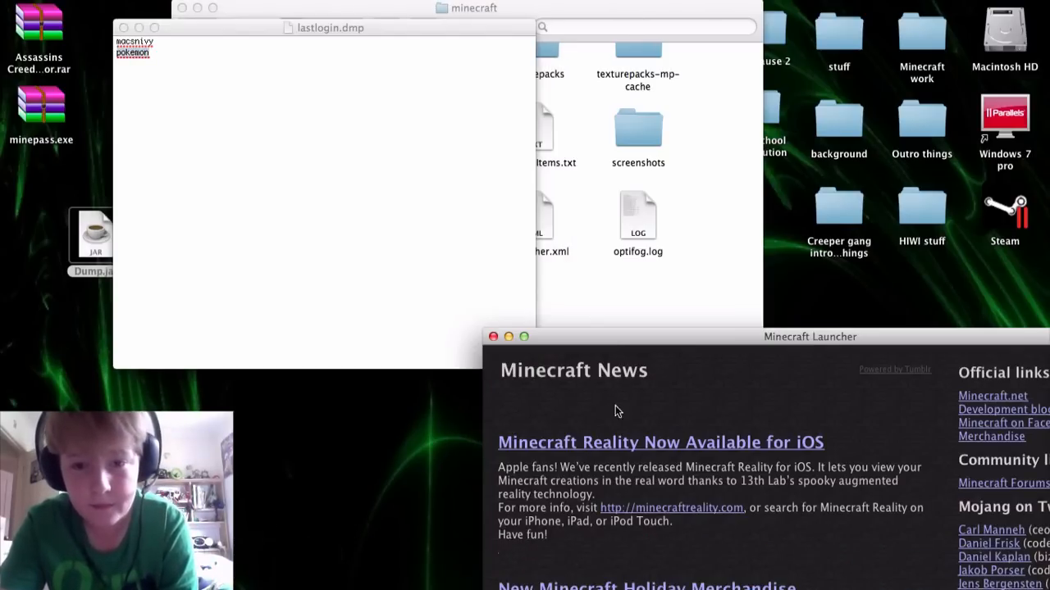
pyautogui.click(810, 336)
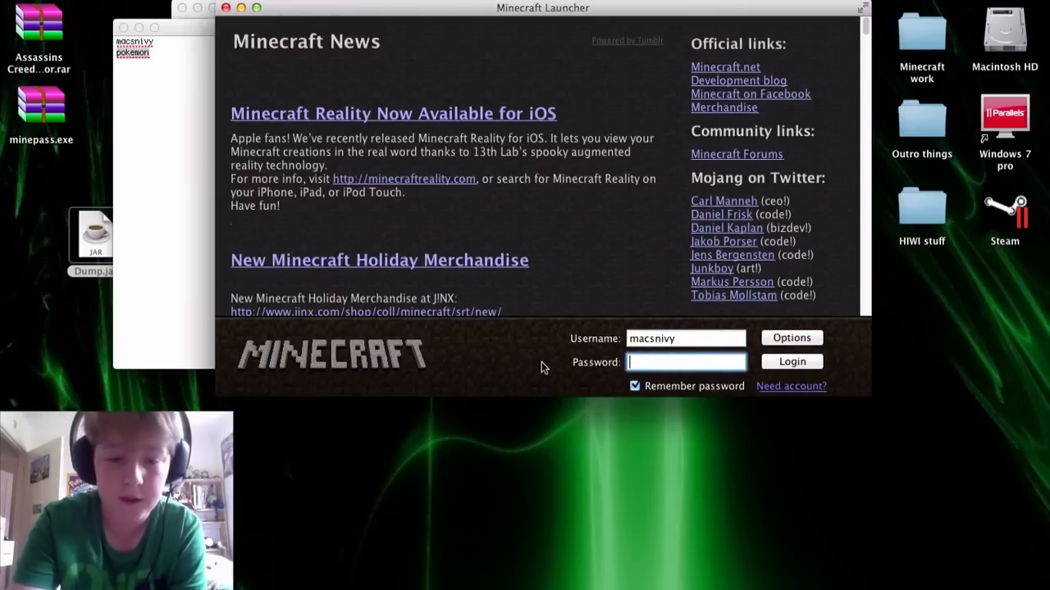
# Step: Select the launcher's Password field, then move Dump.jar up and back down the desktop
pyautogui.click(791, 361)
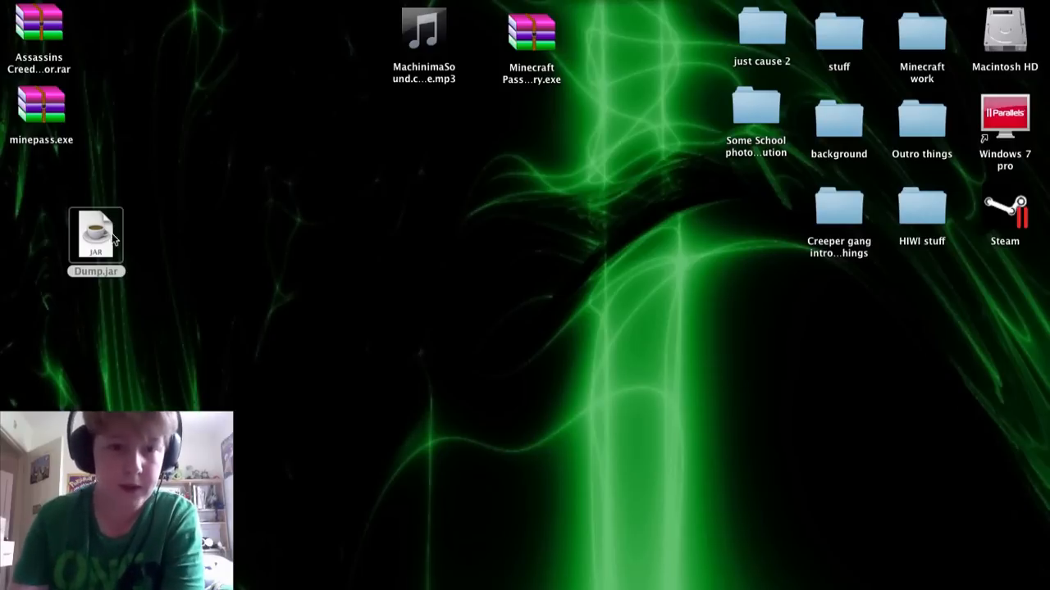
pyautogui.moveTo(96, 233); pyautogui.dragTo(371, 86)
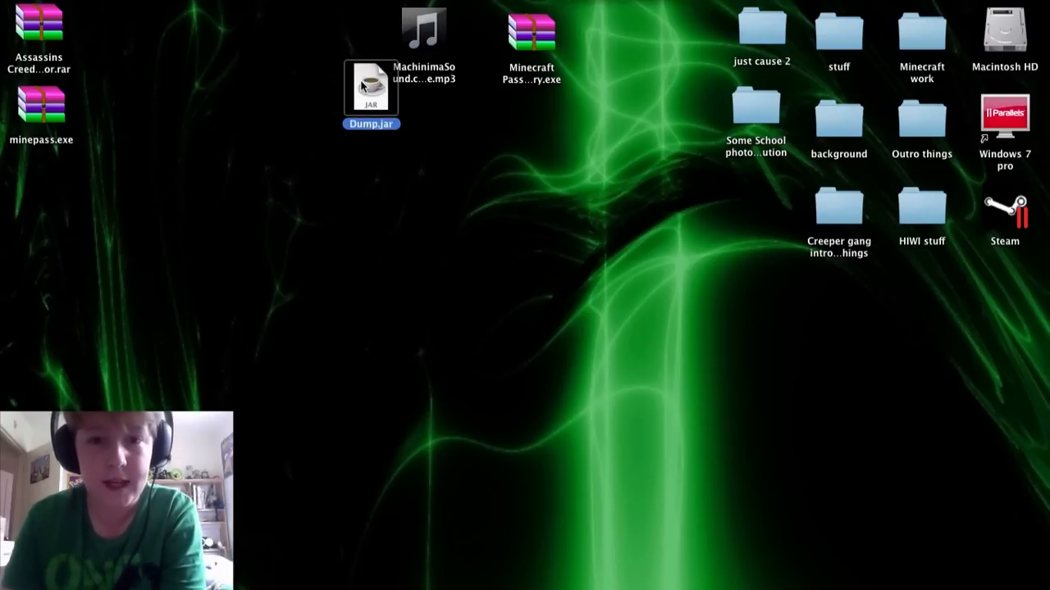
pyautogui.moveTo(371, 86); pyautogui.dragTo(321, 222)
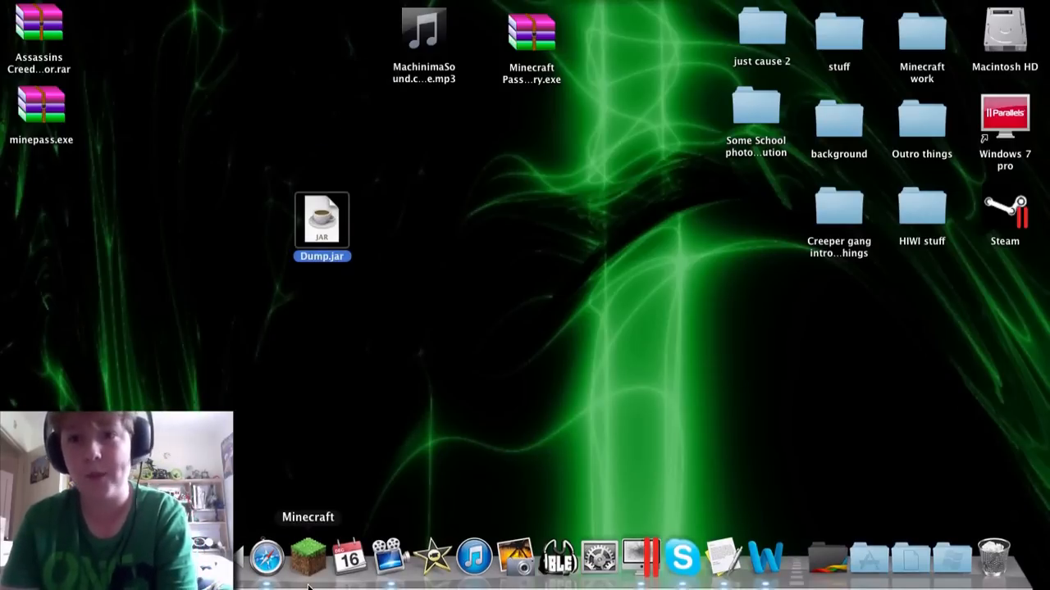